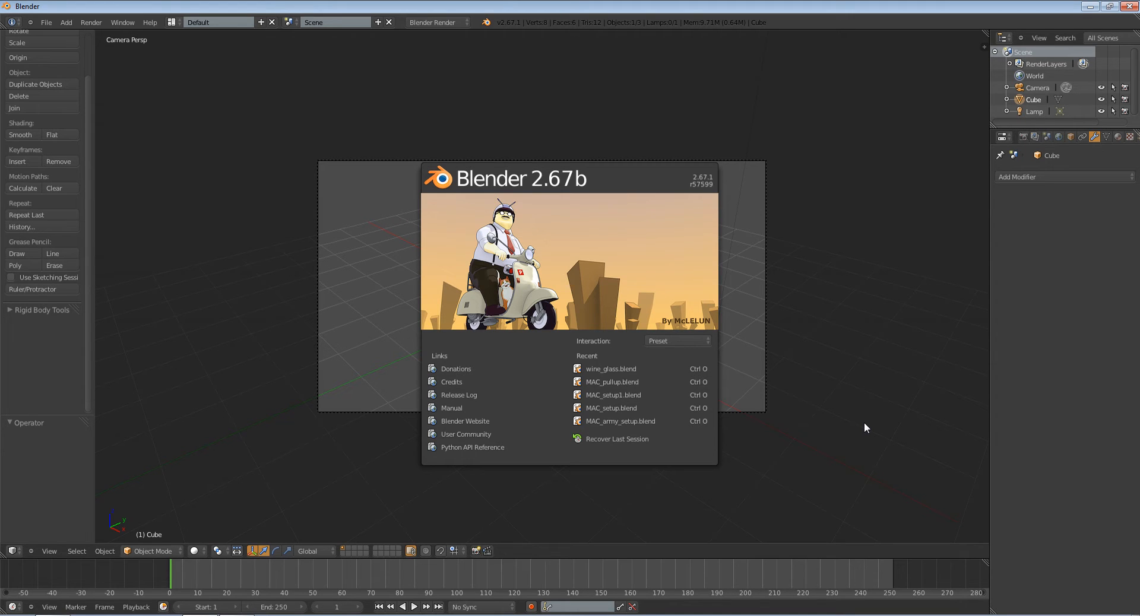
pyautogui.moveTo(318, 367)
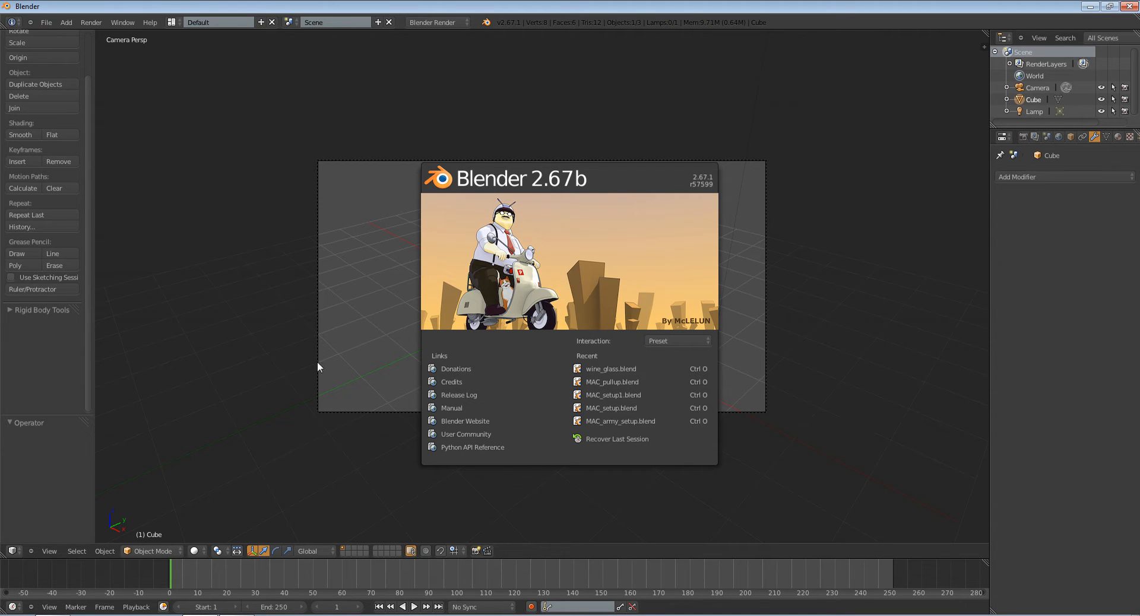
pyautogui.moveTo(729, 457)
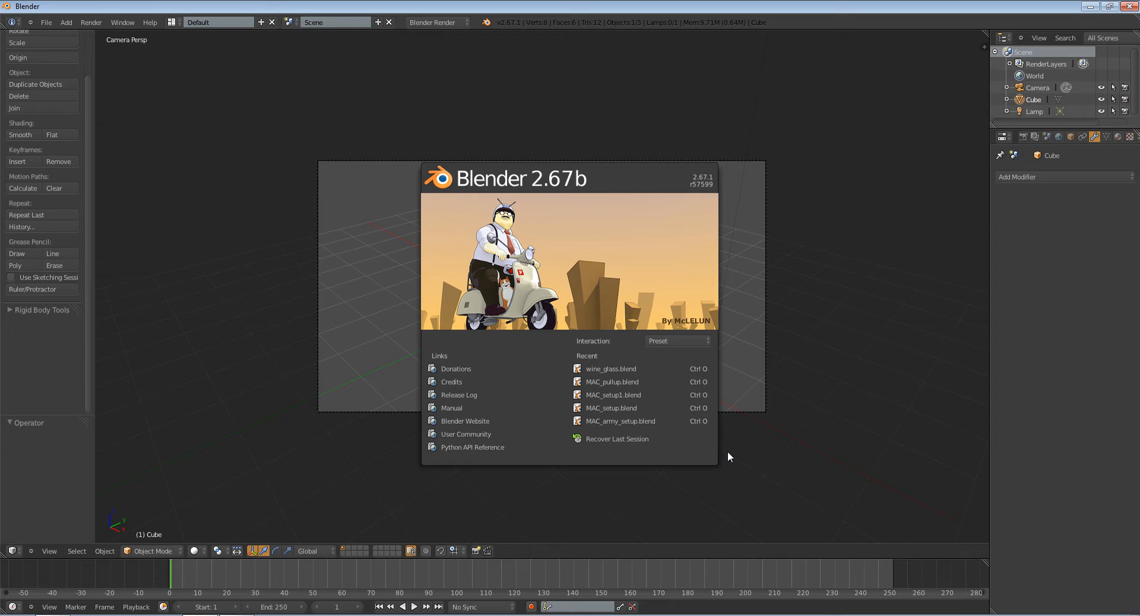
pyautogui.moveTo(854, 432)
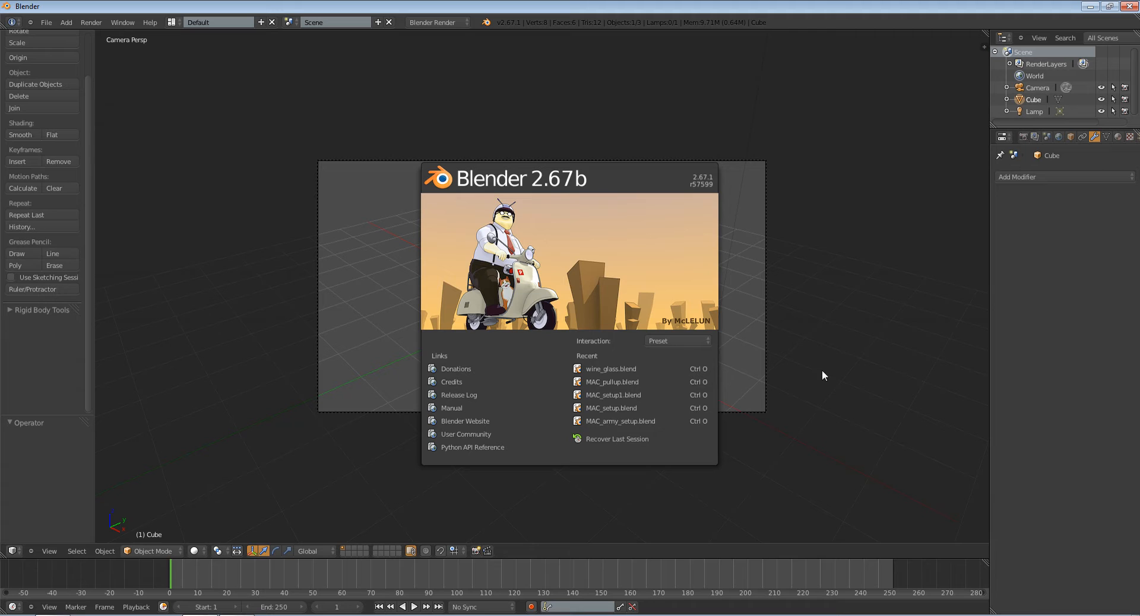
pyautogui.moveTo(891, 433)
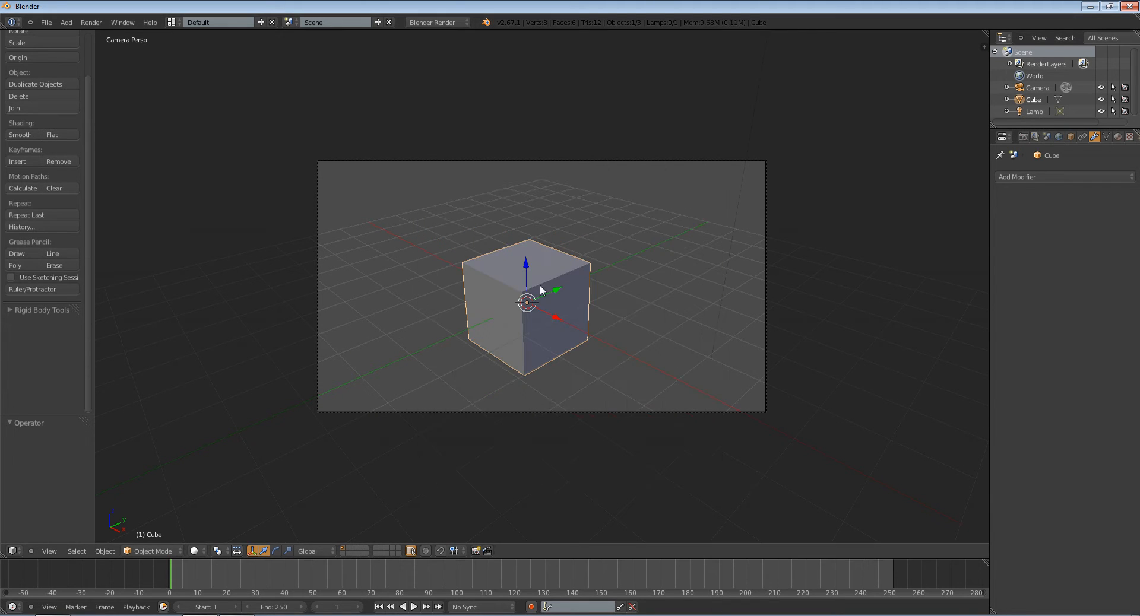
# Add a UV Sphere mesh and position it overlapping the cube's top corner.
pyautogui.click(64, 22)
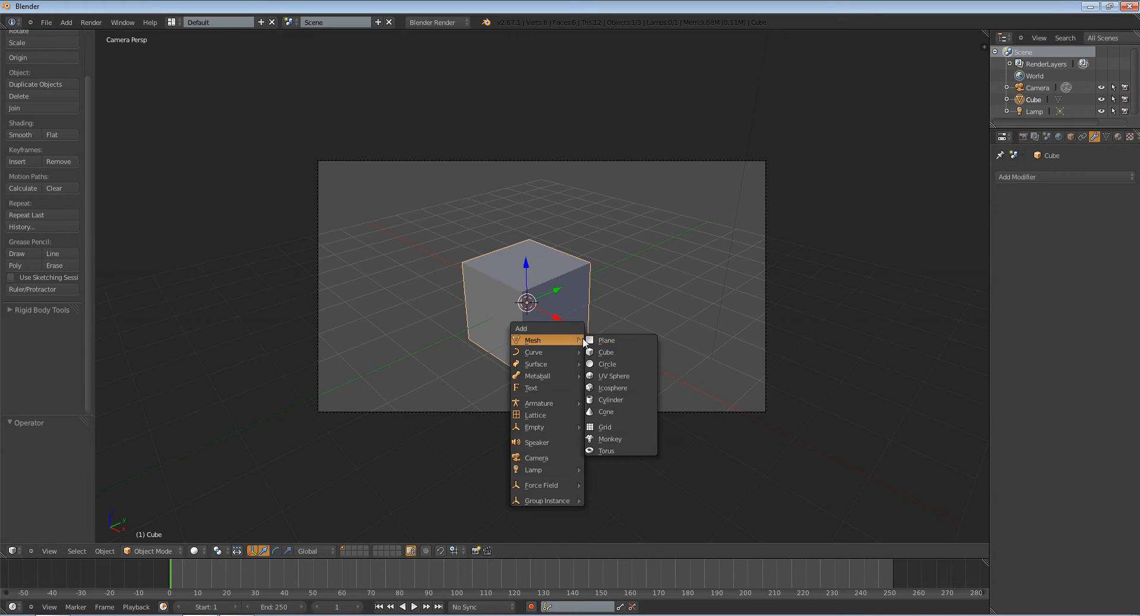
pyautogui.click(612, 375)
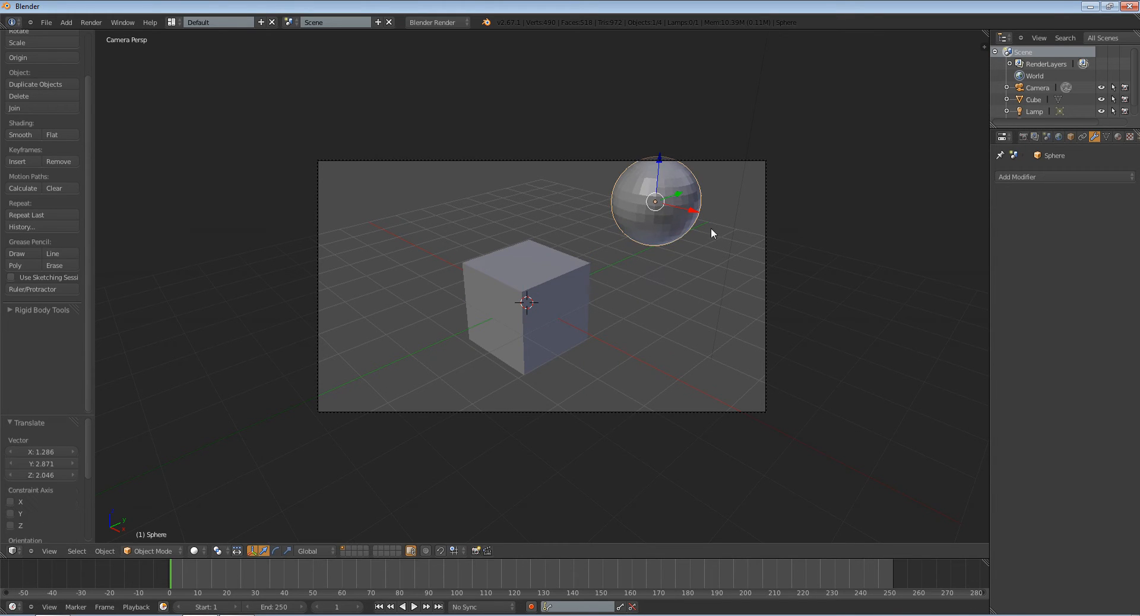
pyautogui.click(527, 301)
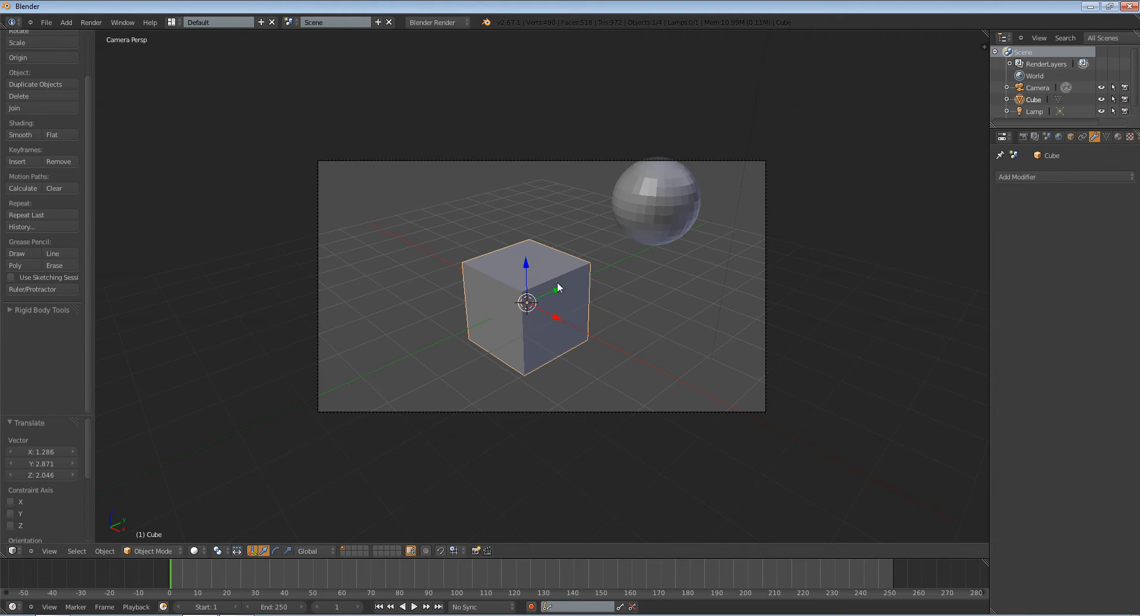
pyautogui.moveTo(654, 200); pyautogui.dragTo(592, 254)
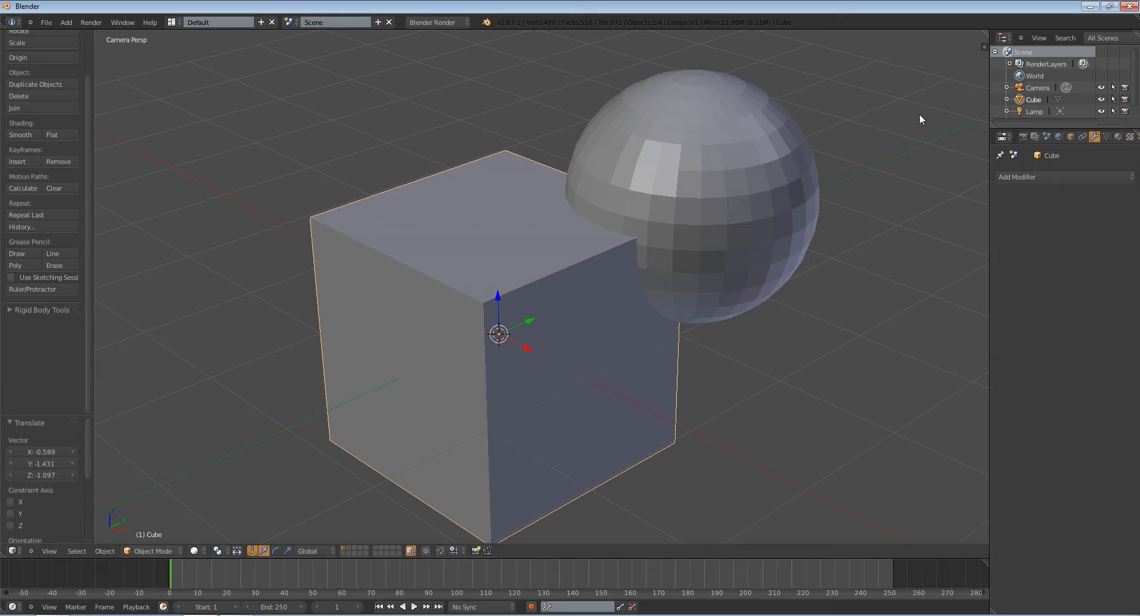
pyautogui.moveTo(636, 190)
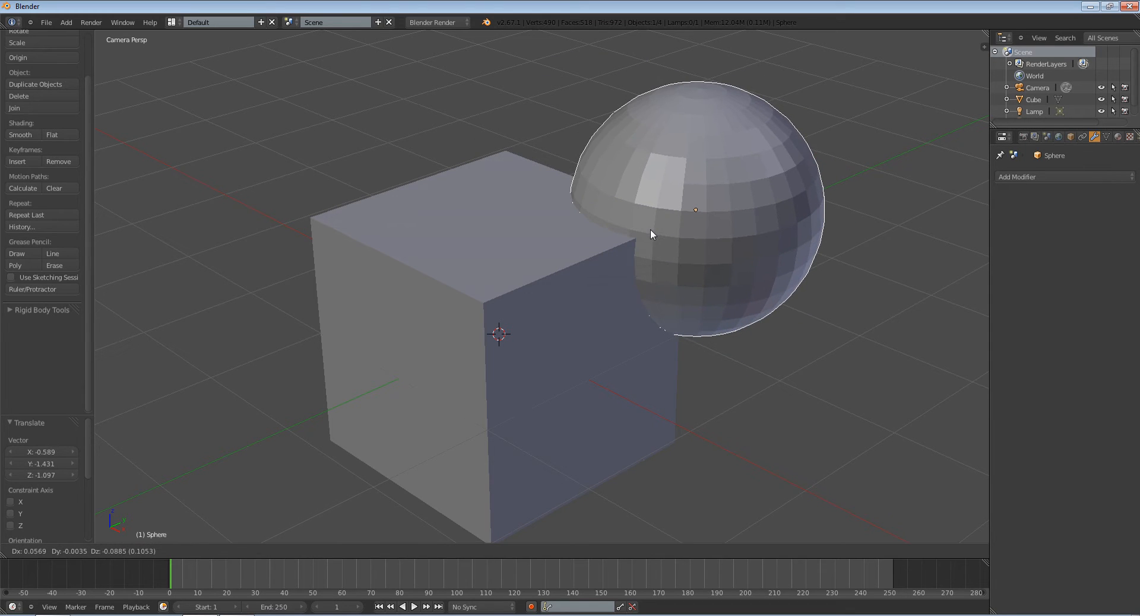
pyautogui.click(696, 211)
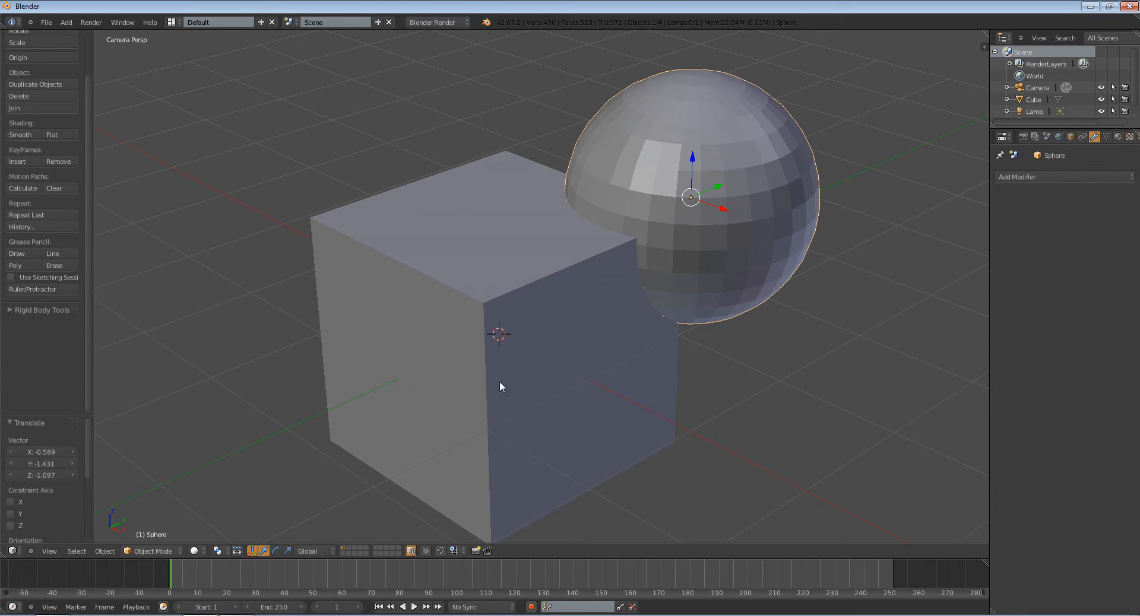
pyautogui.moveTo(494, 170)
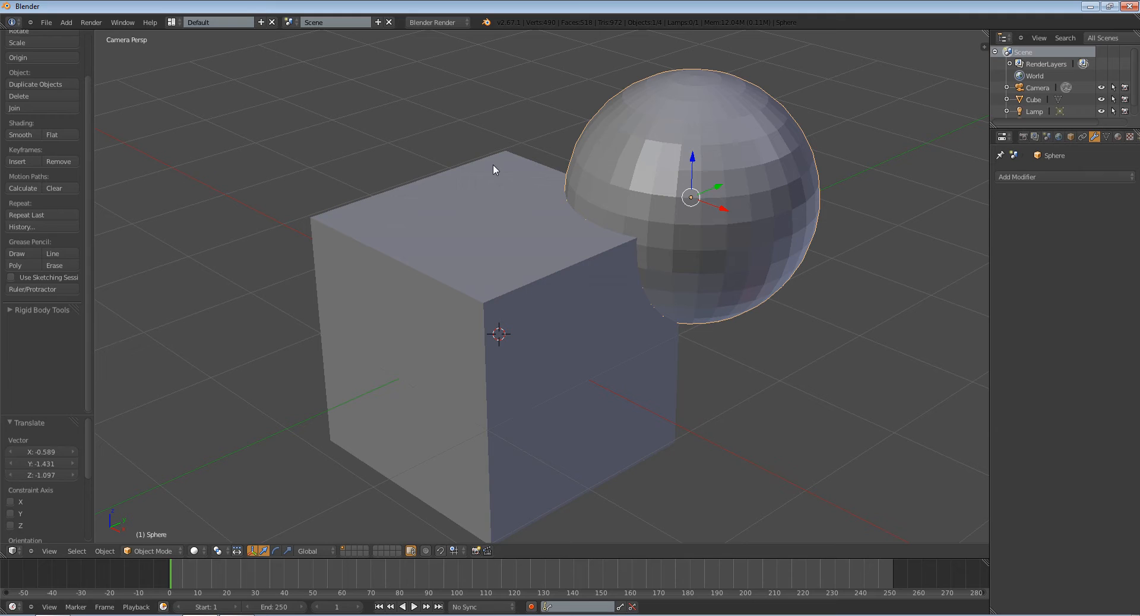
pyautogui.moveTo(571, 226)
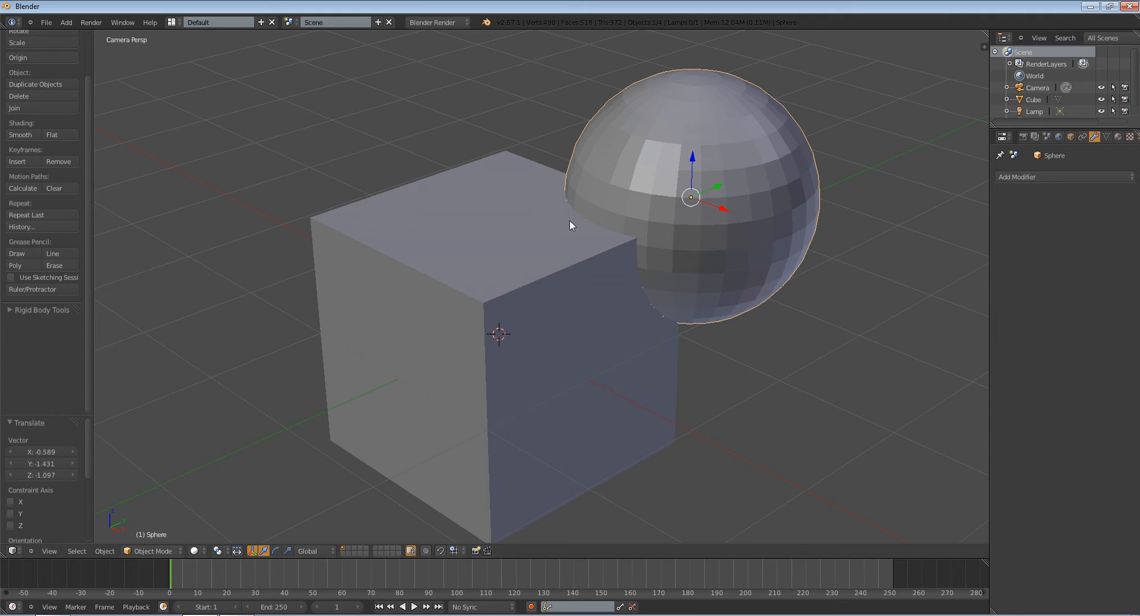
pyautogui.moveTo(609, 225)
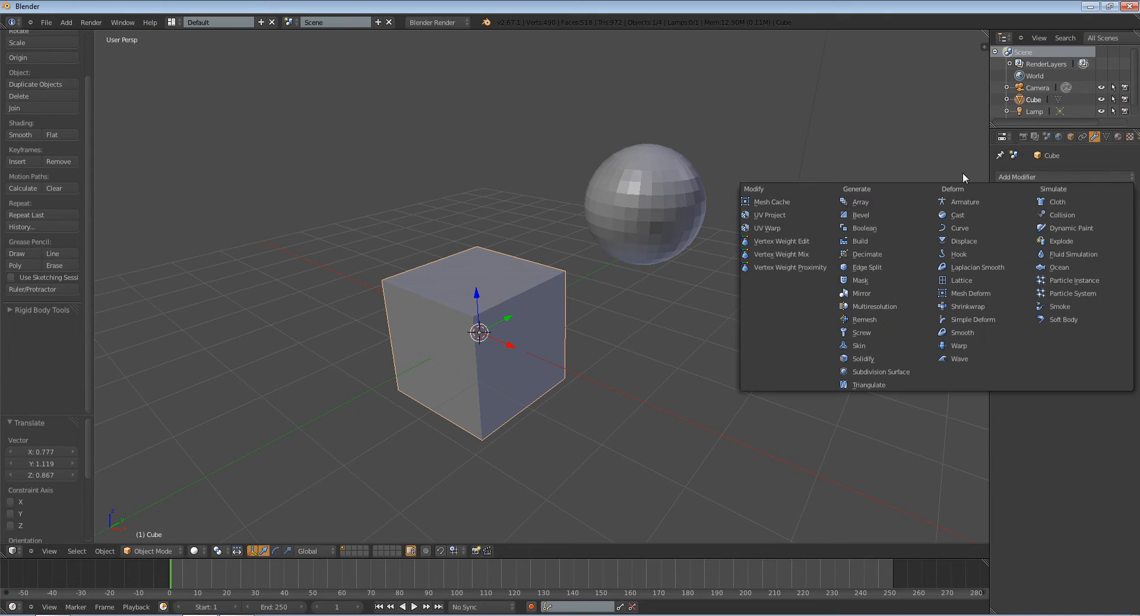
# Give the cube a Boolean modifier set to Intersect with Sphere and center the sphere in the cube.
pyautogui.click(864, 228)
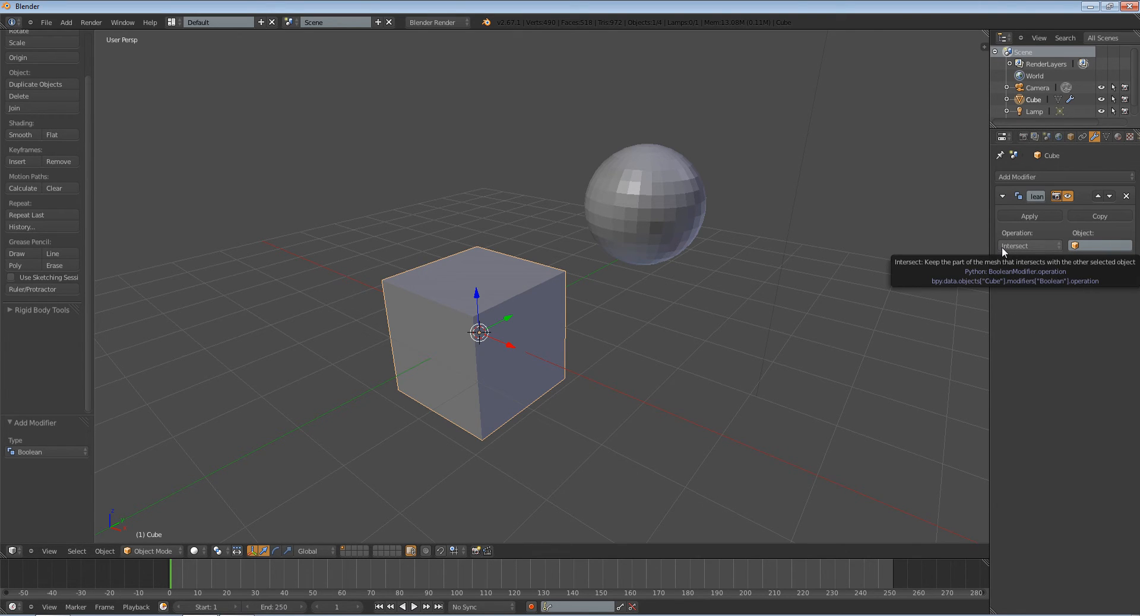
pyautogui.click(1027, 246)
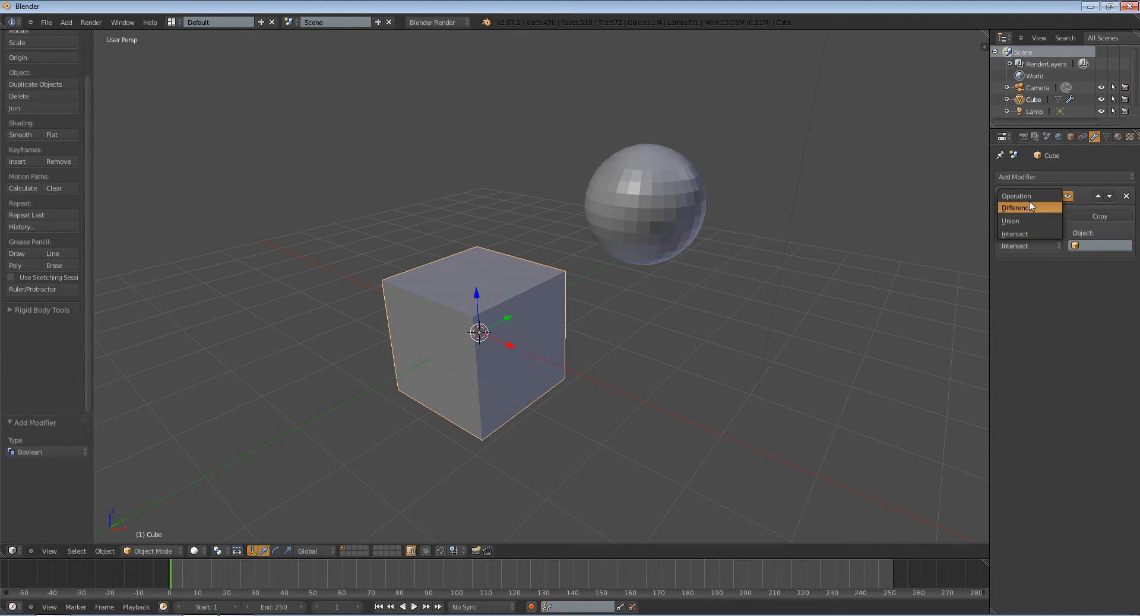
pyautogui.moveTo(1015, 220)
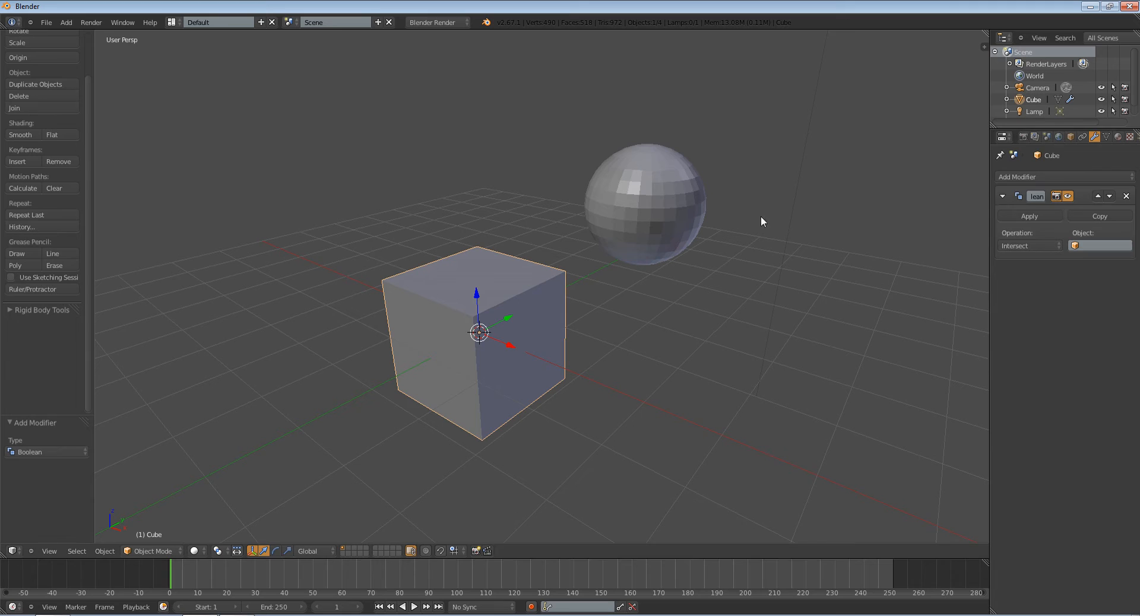
pyautogui.click(1099, 245)
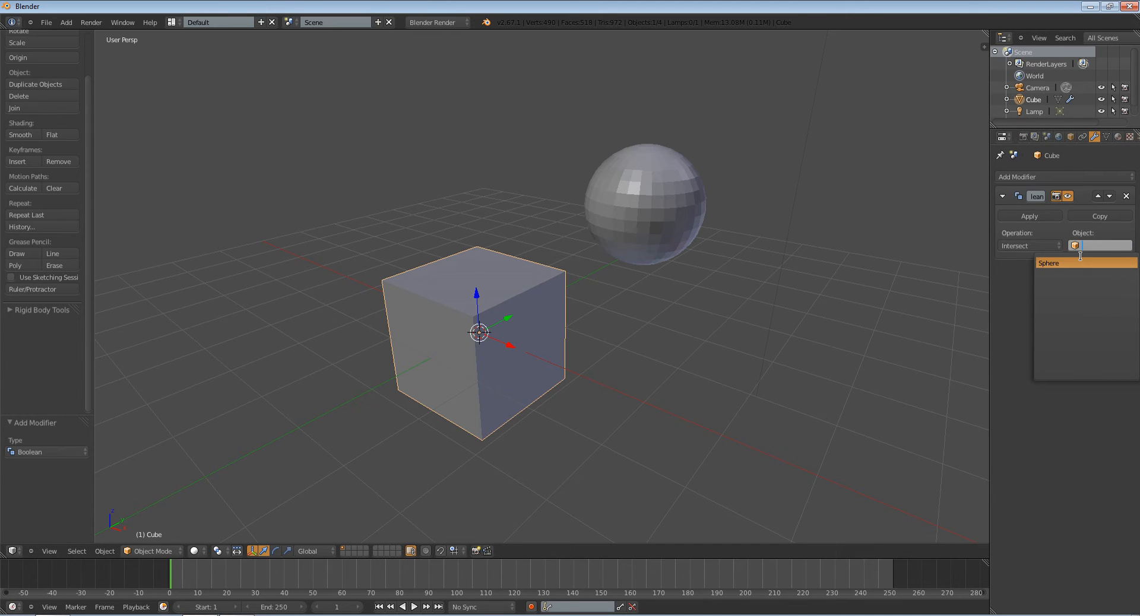
pyautogui.click(1049, 263)
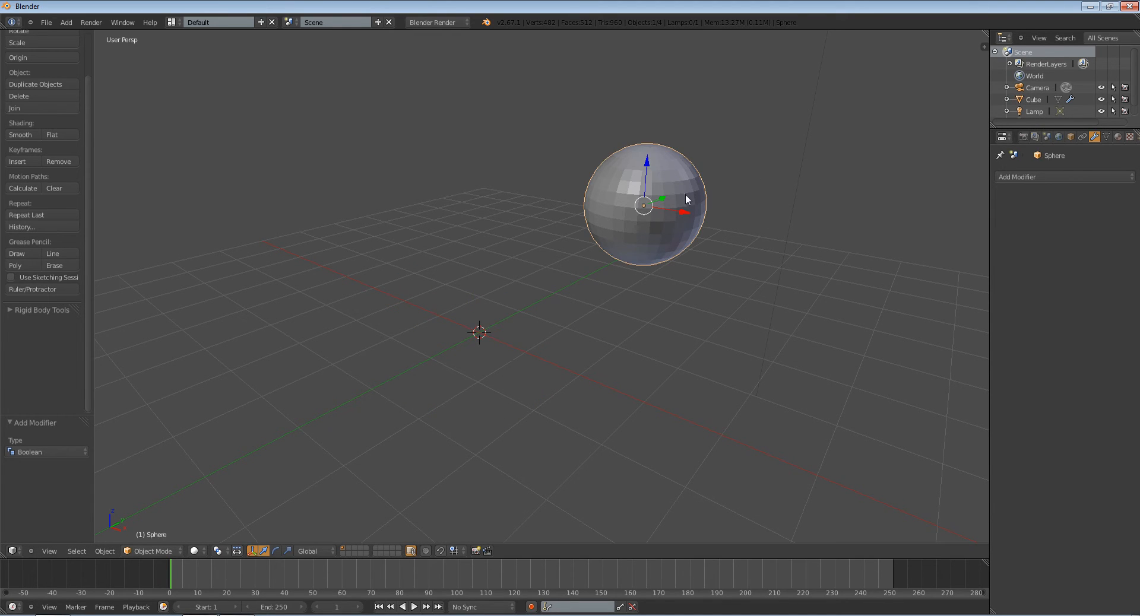
pyautogui.moveTo(644, 205); pyautogui.dragTo(560, 240)
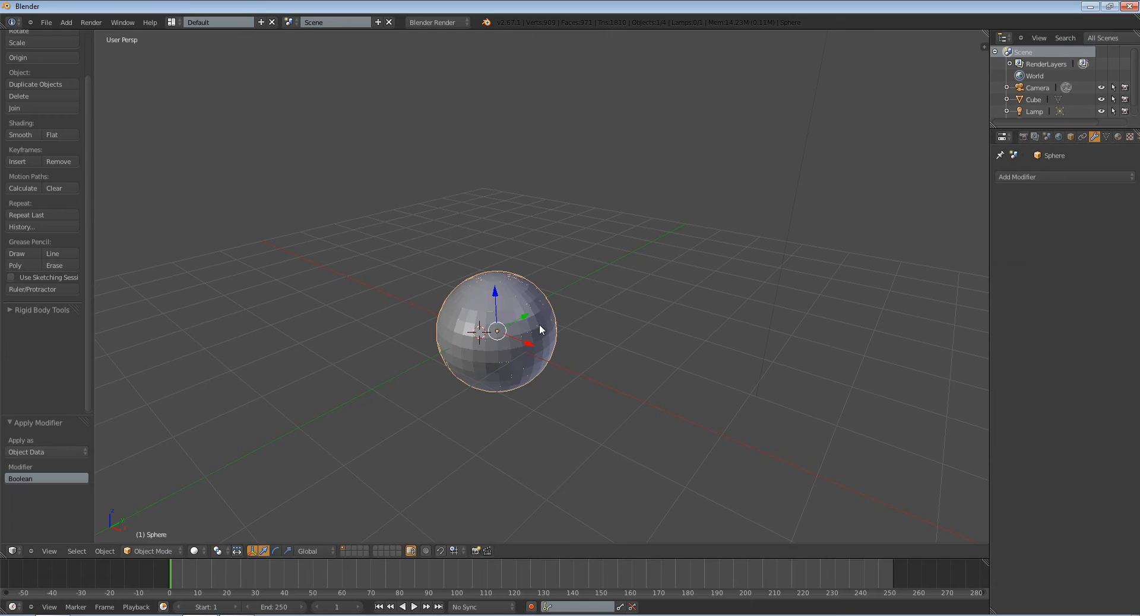
# Move the intersected result aside and enter Edit Mode to inspect its mesh.
pyautogui.moveTo(497, 330); pyautogui.dragTo(595, 251)
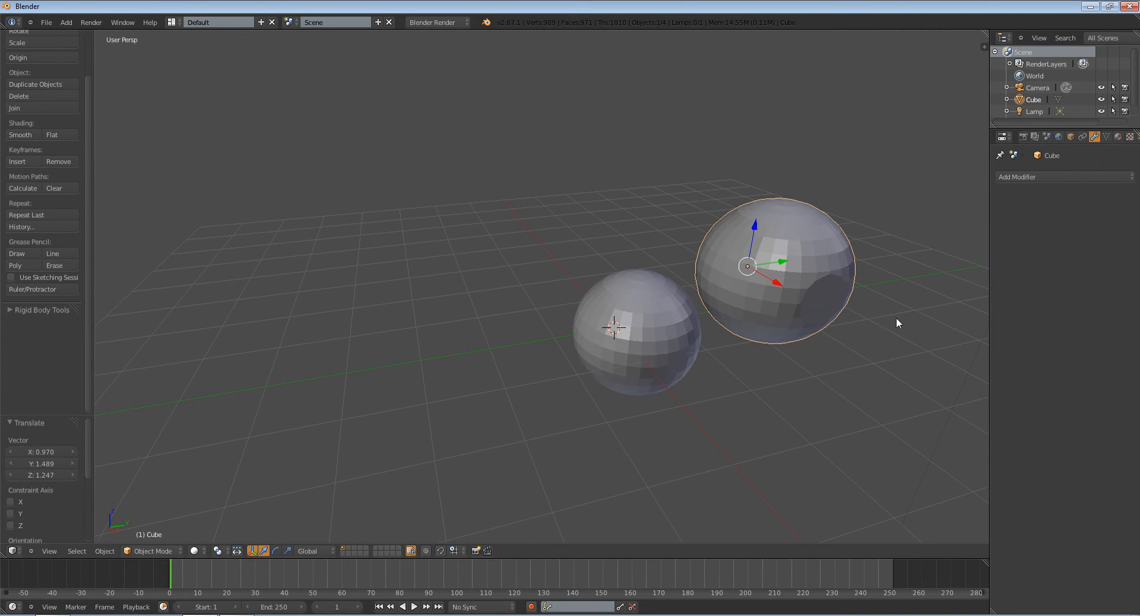
pyautogui.press('Tab')
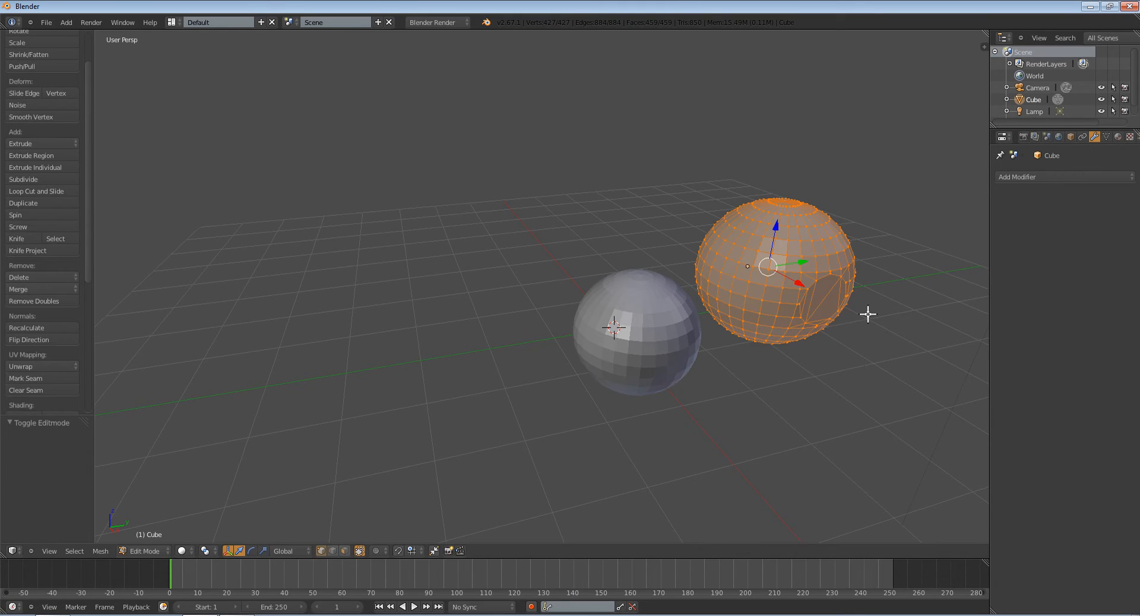
pyautogui.moveTo(889, 310)
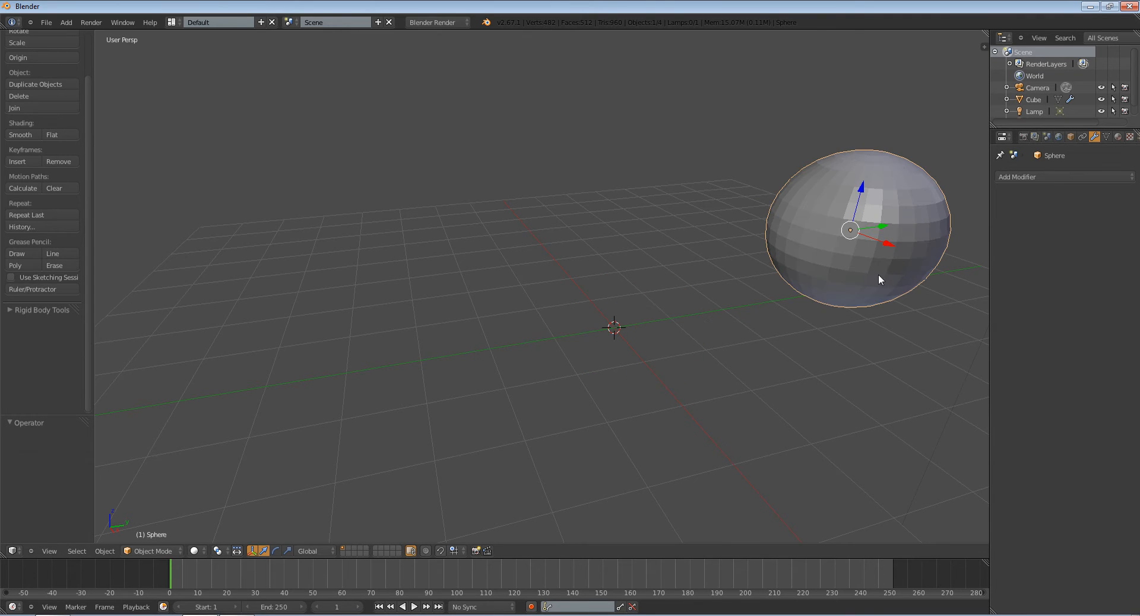
# Switch the Boolean to Union, overlap the sphere with the cube and apply it.
pyautogui.click(1028, 246)
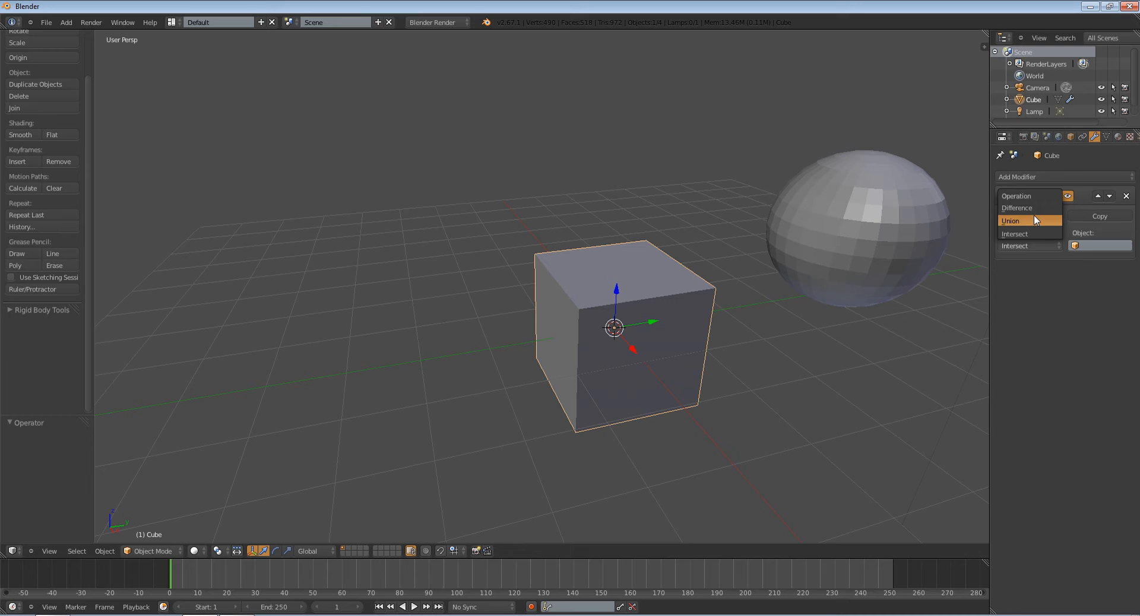
pyautogui.click(1012, 220)
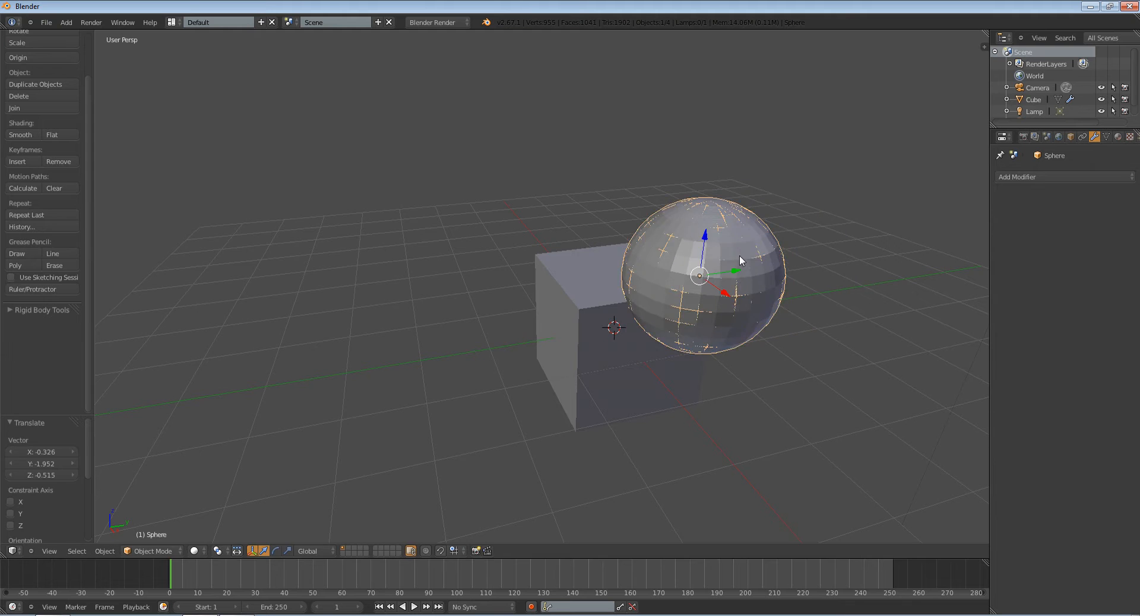
pyautogui.moveTo(740, 260); pyautogui.dragTo(465, 225)
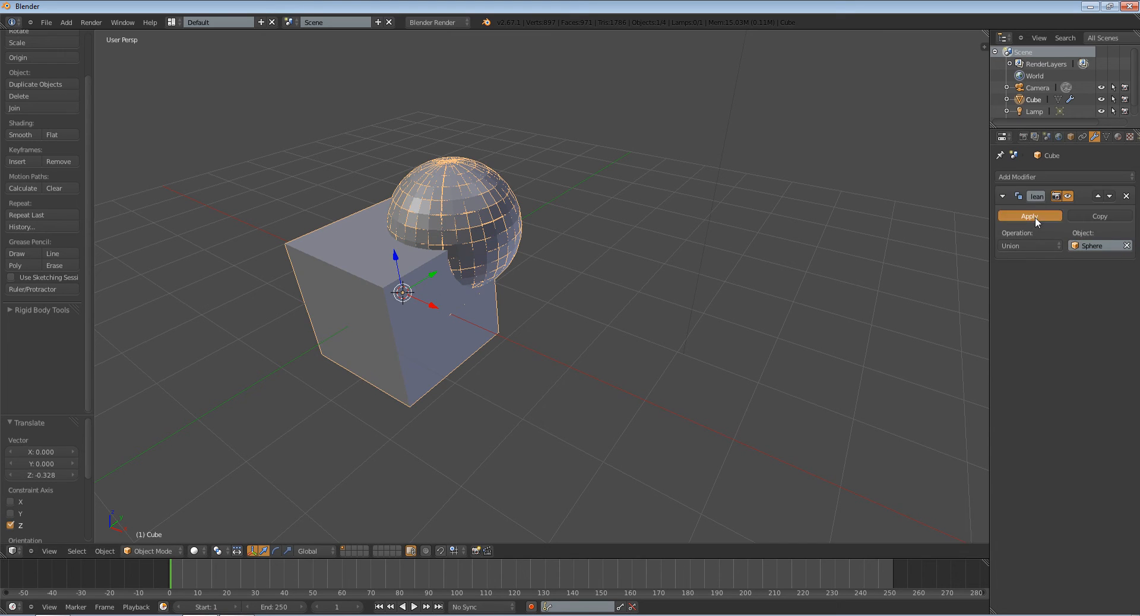
pyautogui.click(1028, 216)
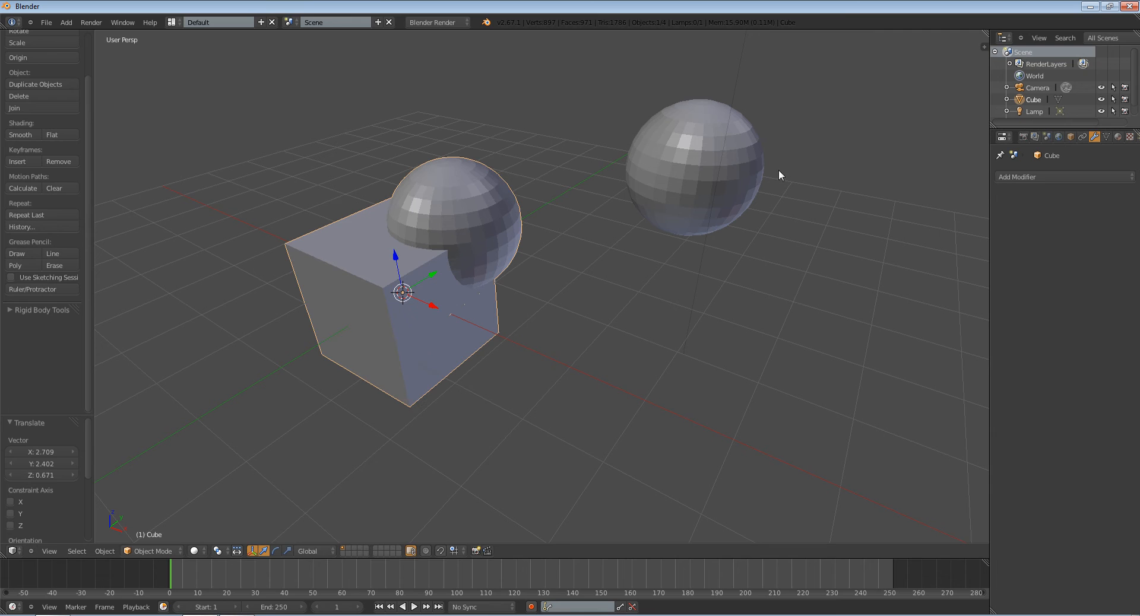
pyautogui.moveTo(479, 169)
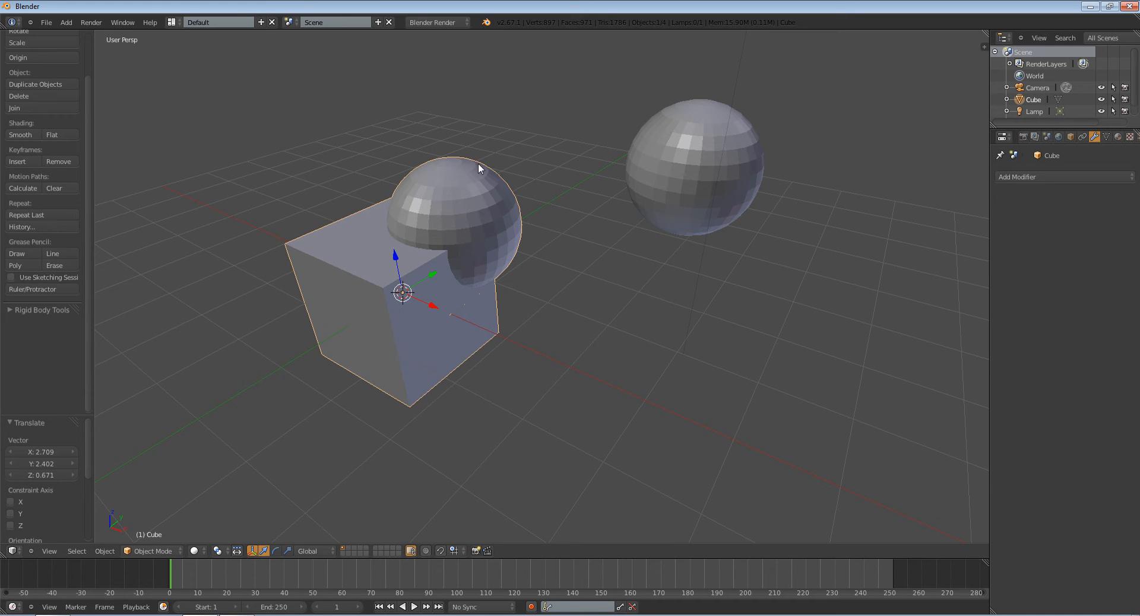
# Inspect the merged cube mesh in Edit Mode and return to Object Mode.
pyautogui.press('TAB')
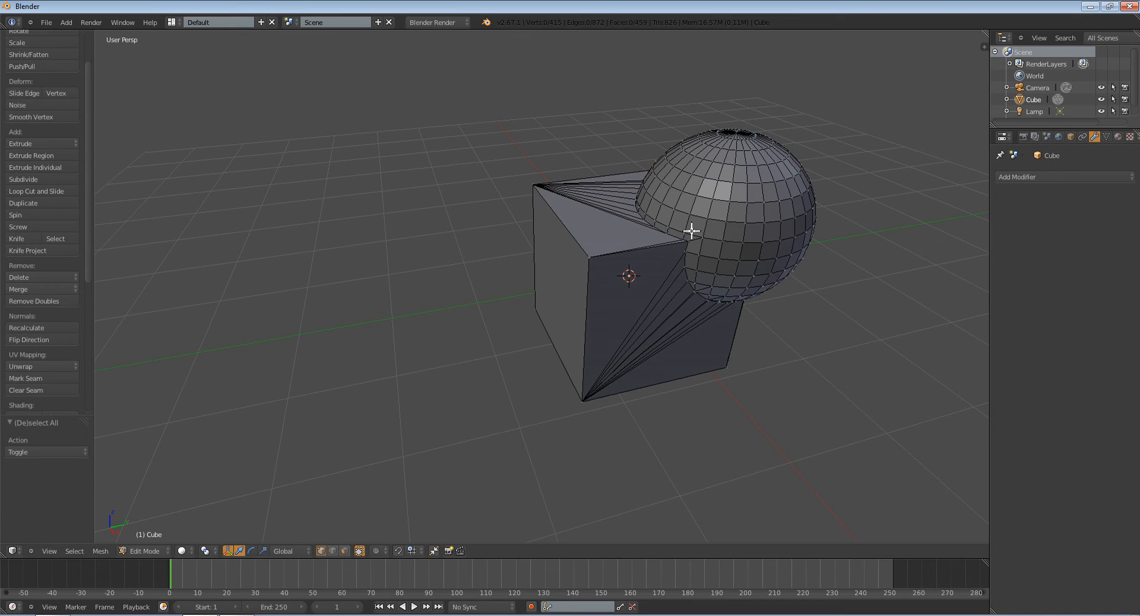
pyautogui.click(687, 240)
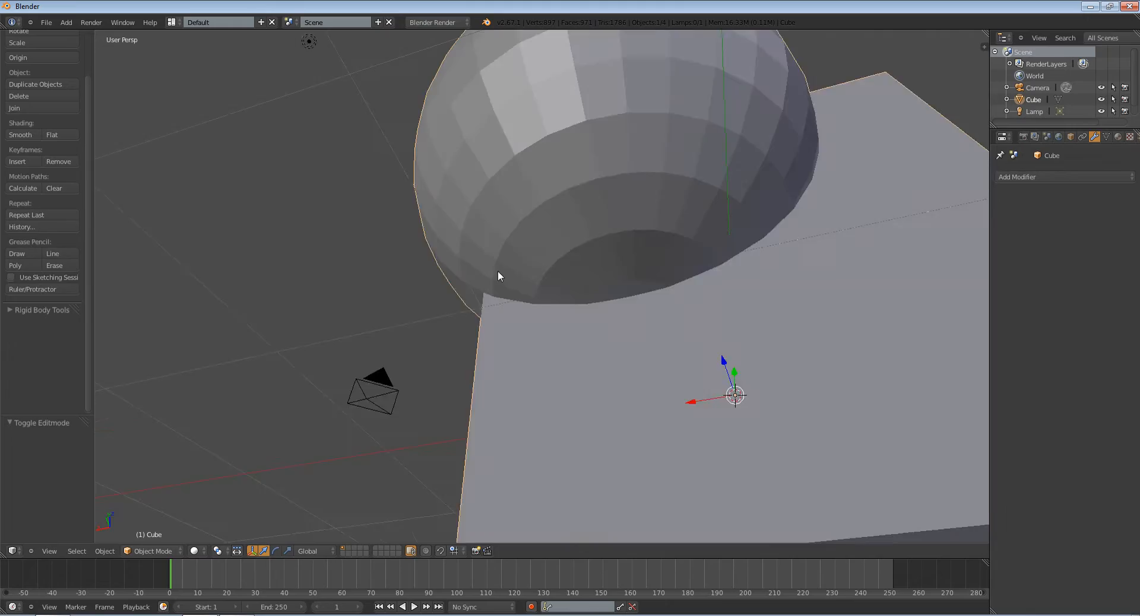
pyautogui.press('Tab')
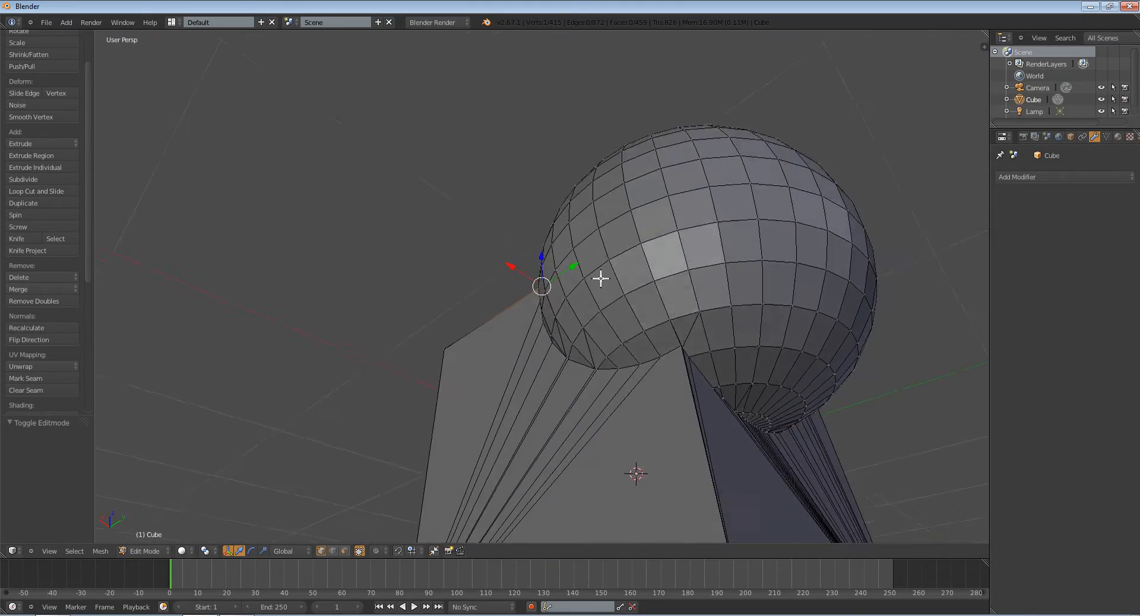
pyautogui.press('Tab')
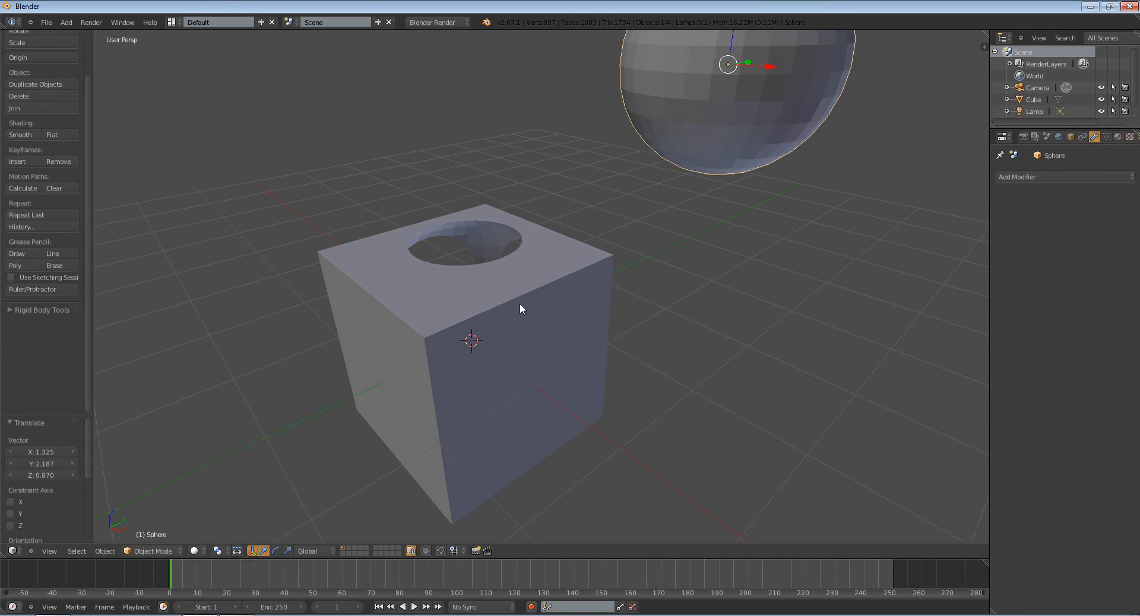
# Move the sphere away to reveal the hollow, then leave a Difference boolean with Sphere on the cube.
pyautogui.moveTo(520, 308); pyautogui.dragTo(882, 281)
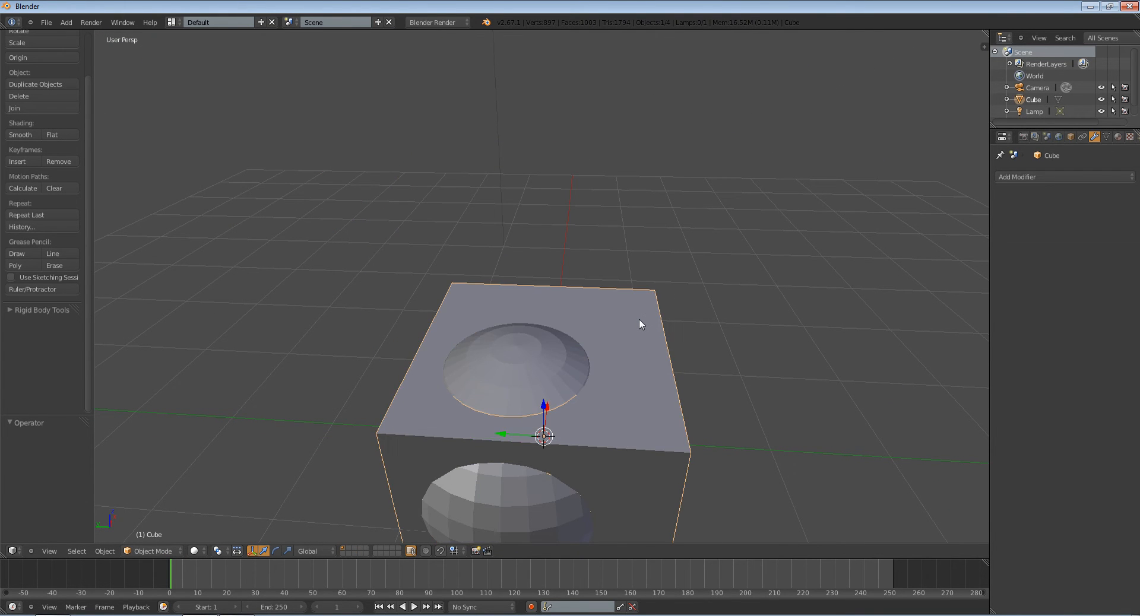
pyautogui.click(1017, 176)
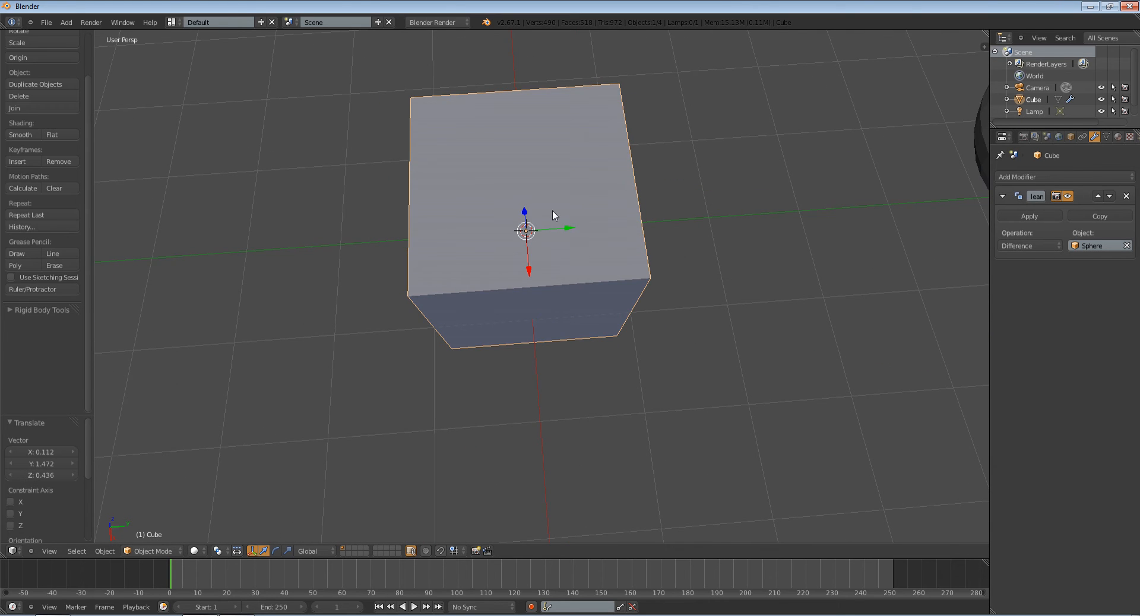
# Add a Text object, set Extrude to 0.04 and convert it to a mesh.
pyautogui.click(65, 22)
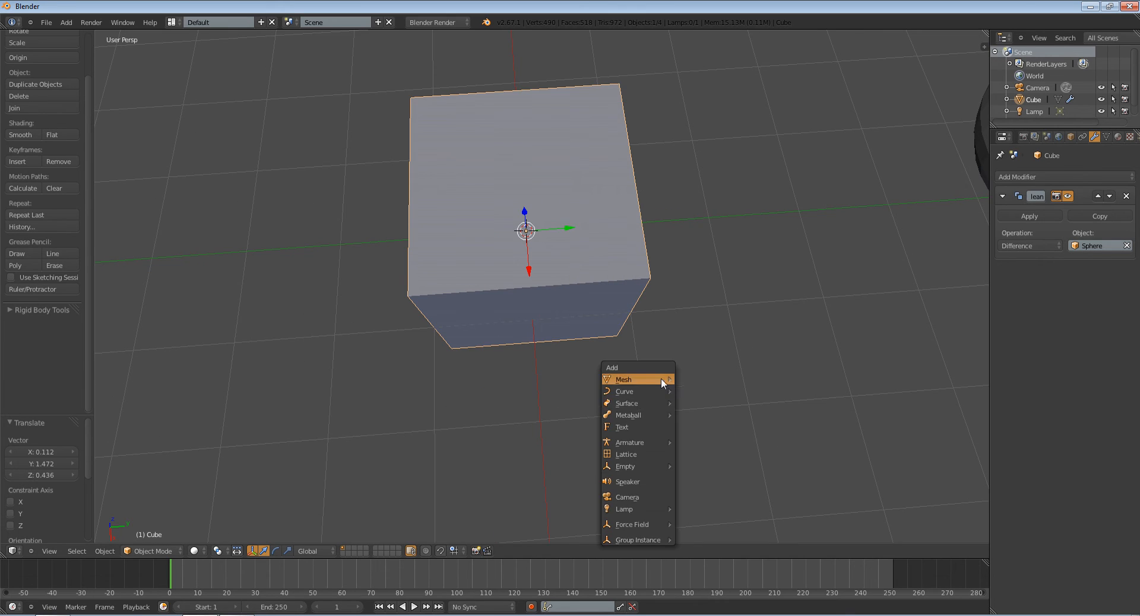
pyautogui.click(622, 428)
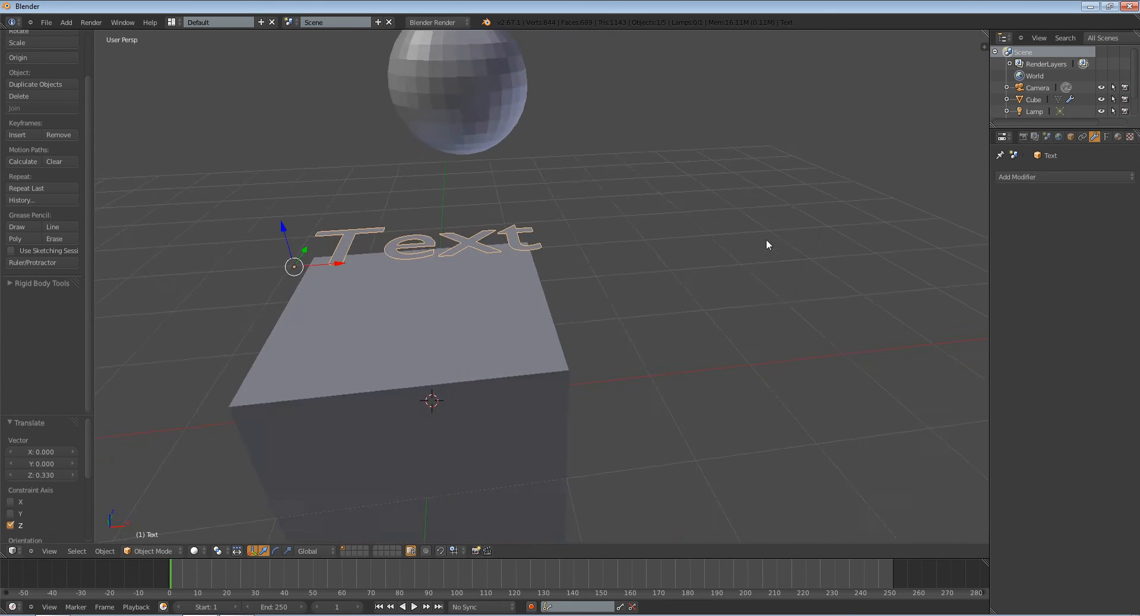
pyautogui.click(1105, 136)
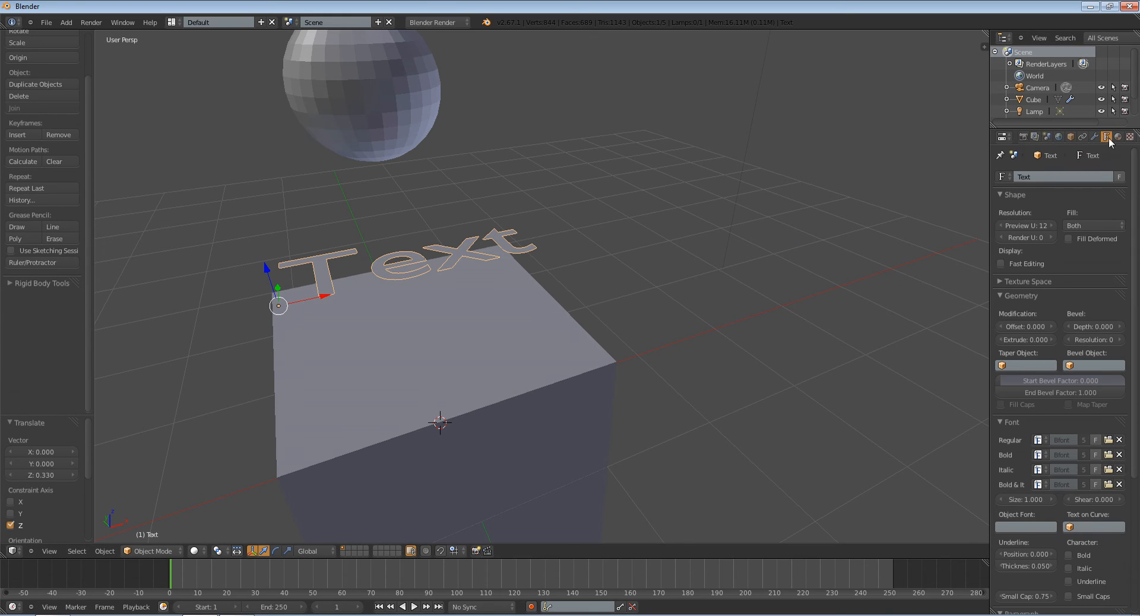
pyautogui.moveTo(1024, 339); pyautogui.dragTo(1051, 340)
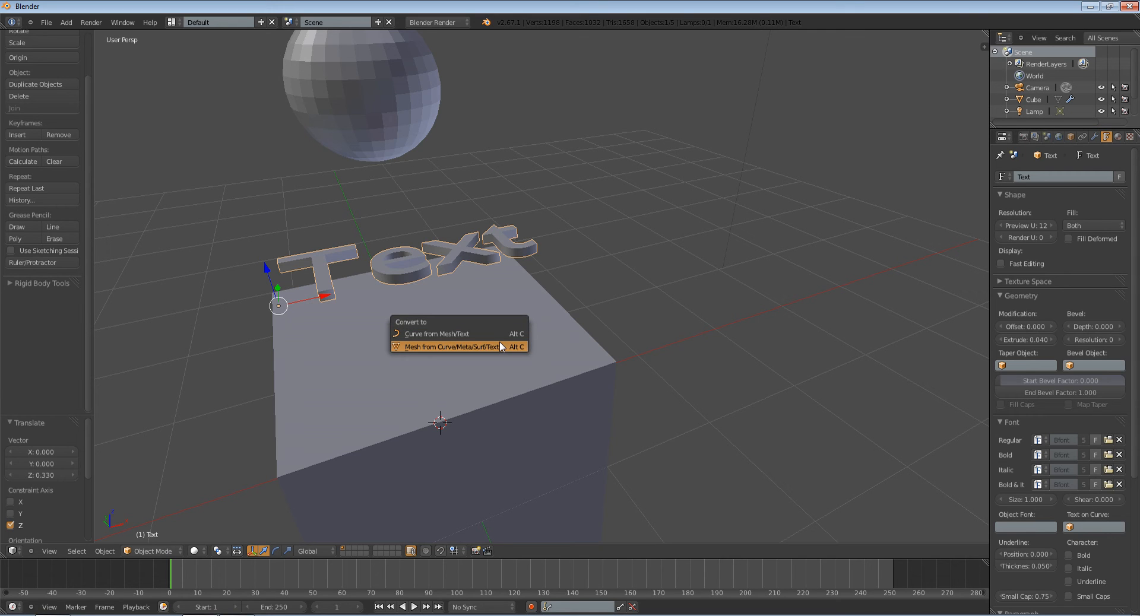
pyautogui.click(448, 345)
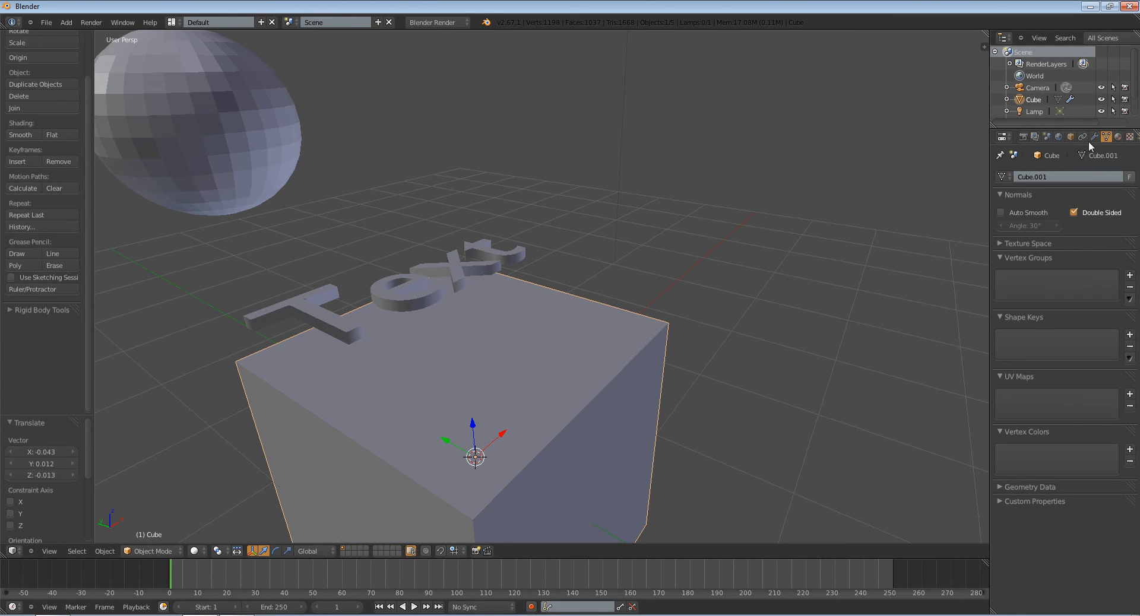
pyautogui.moveTo(1025, 142)
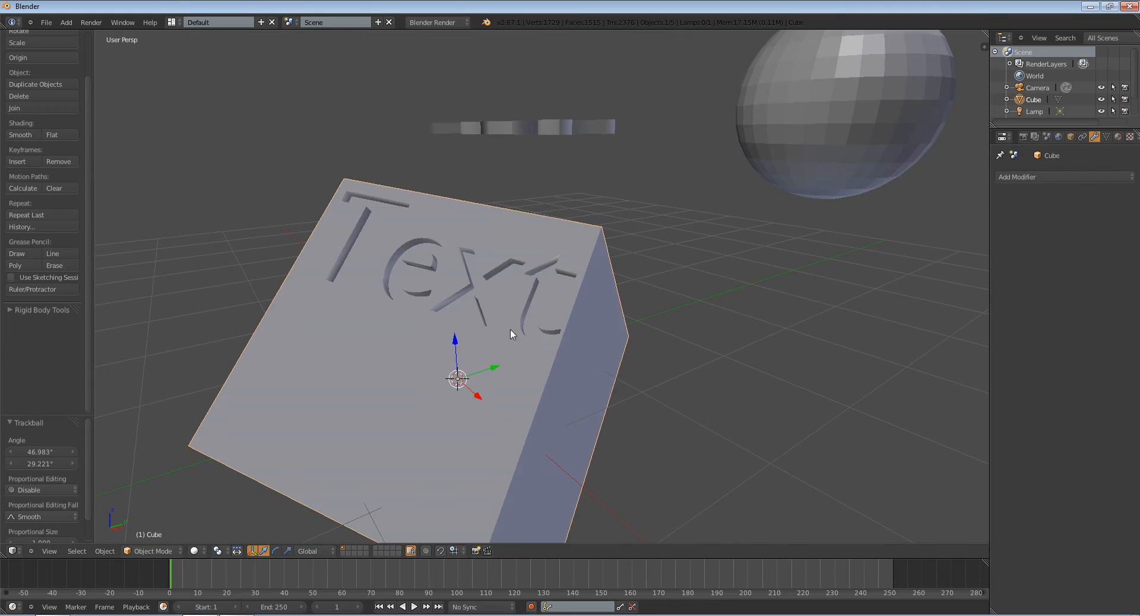
pyautogui.click(1017, 177)
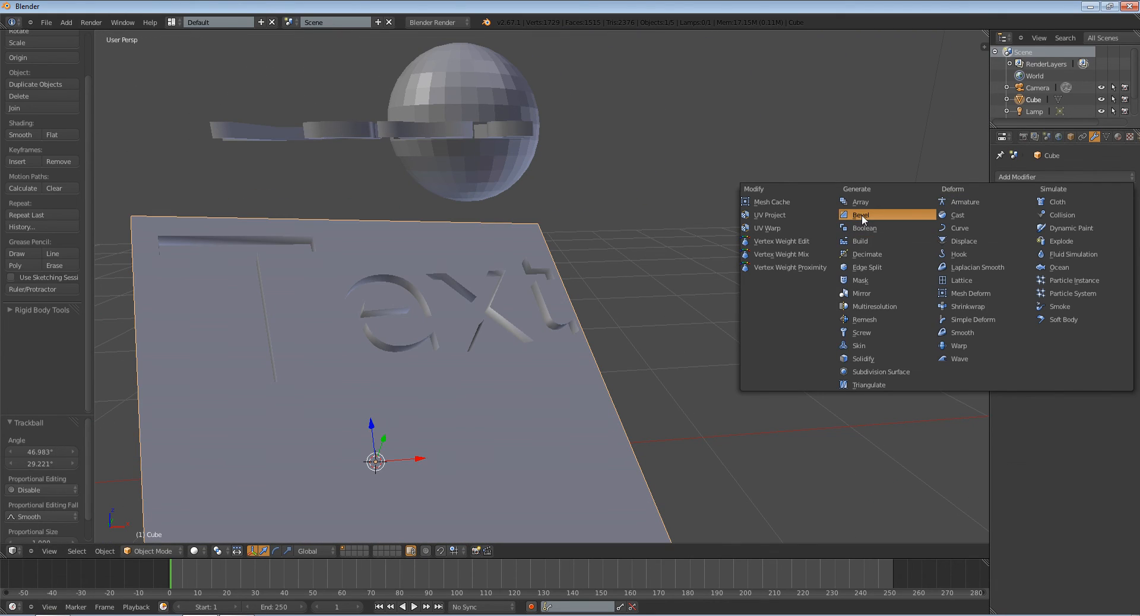
pyautogui.click(861, 215)
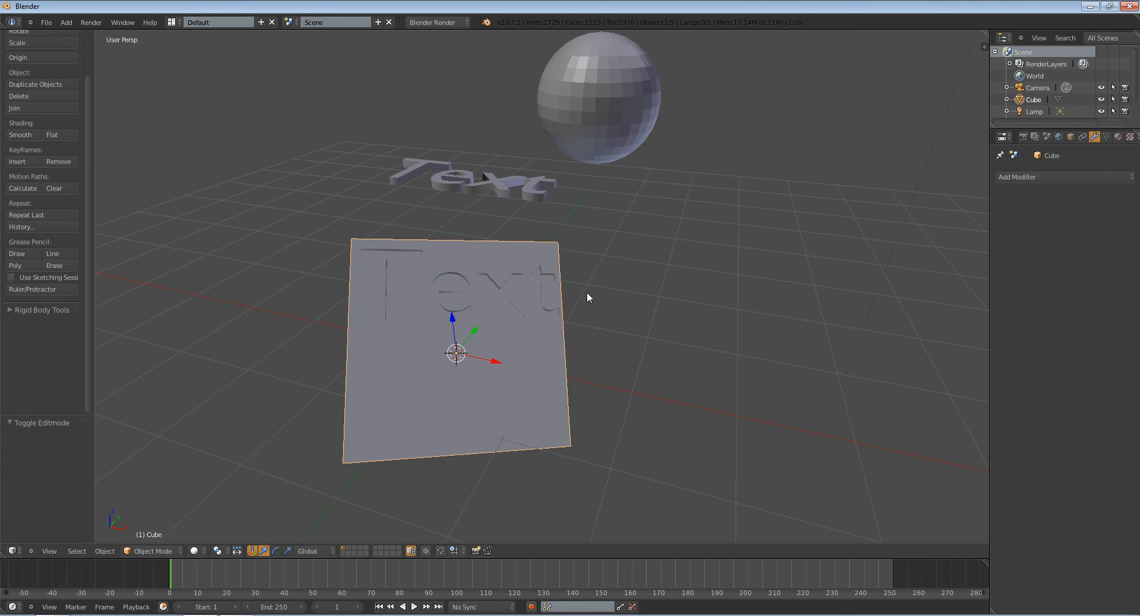
pyautogui.moveTo(538, 343)
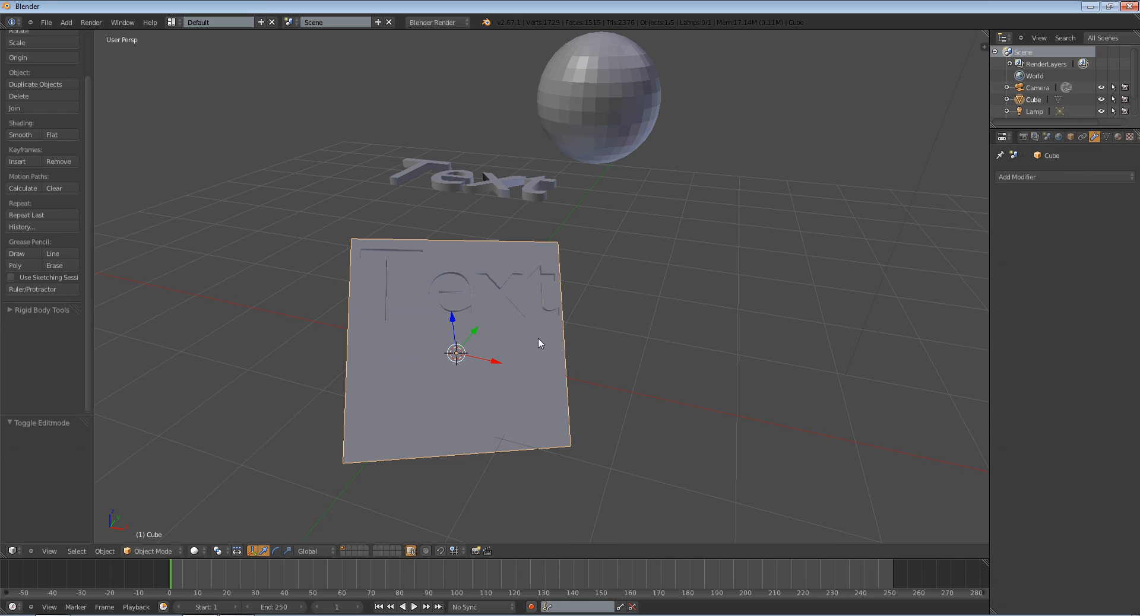
pyautogui.moveTo(383, 445)
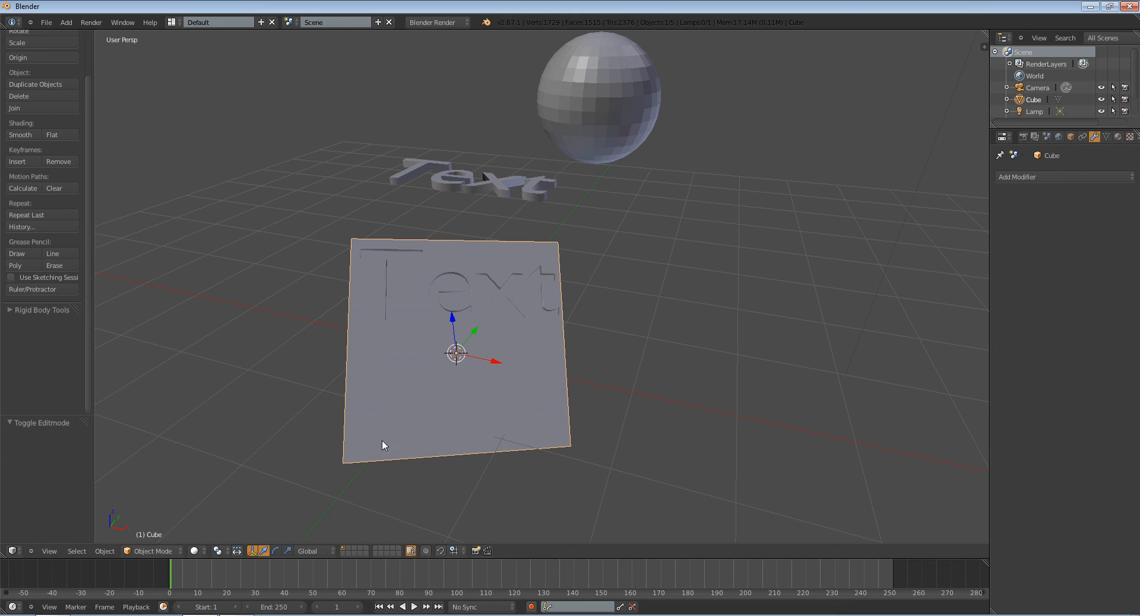
pyautogui.moveTo(323, 273)
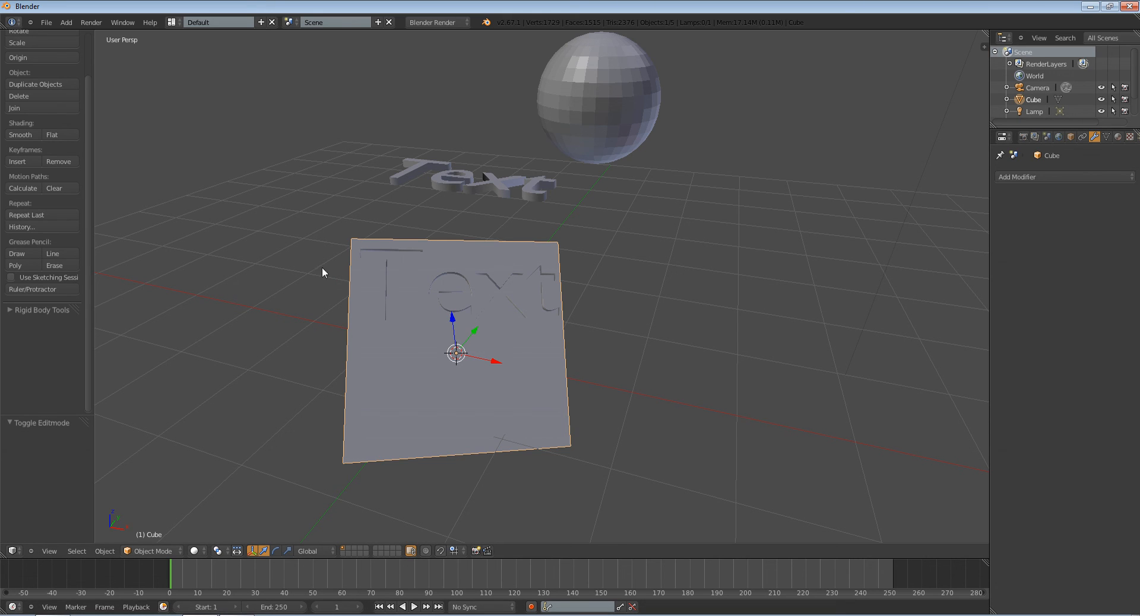